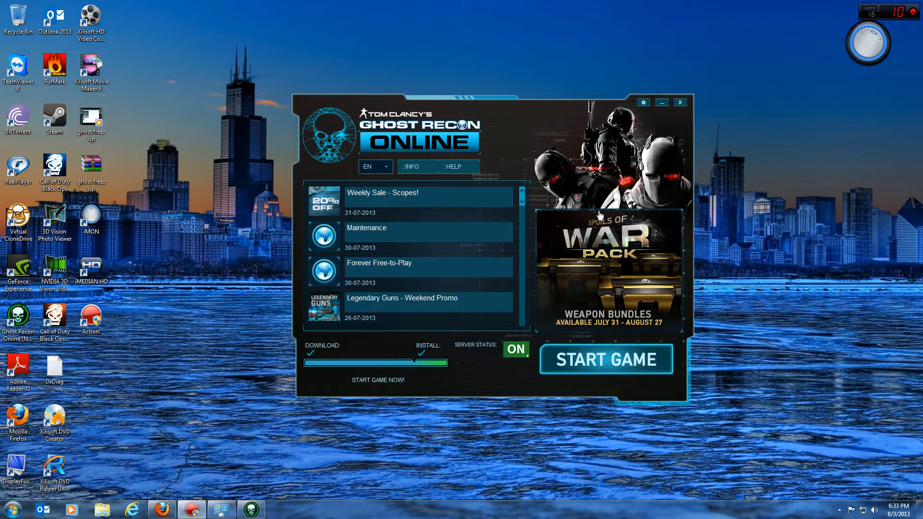
mouse_move(359, 130)
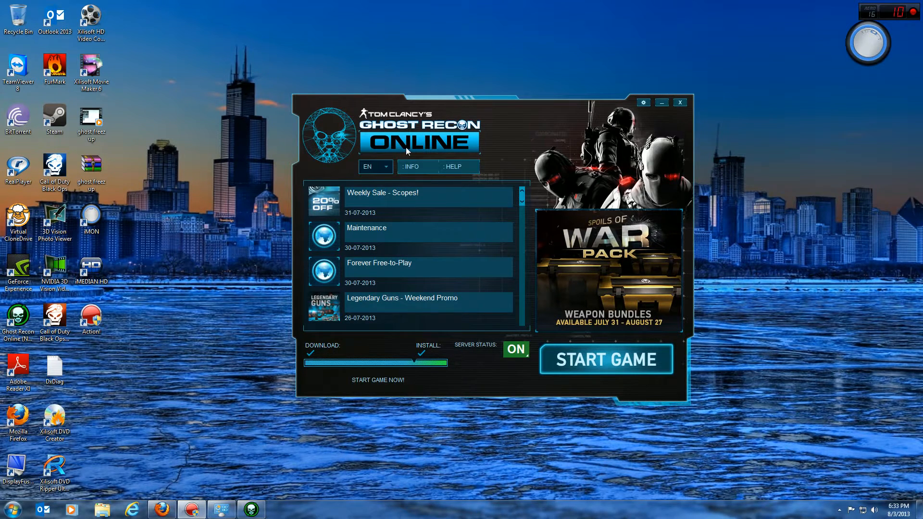
mouse_move(262, 135)
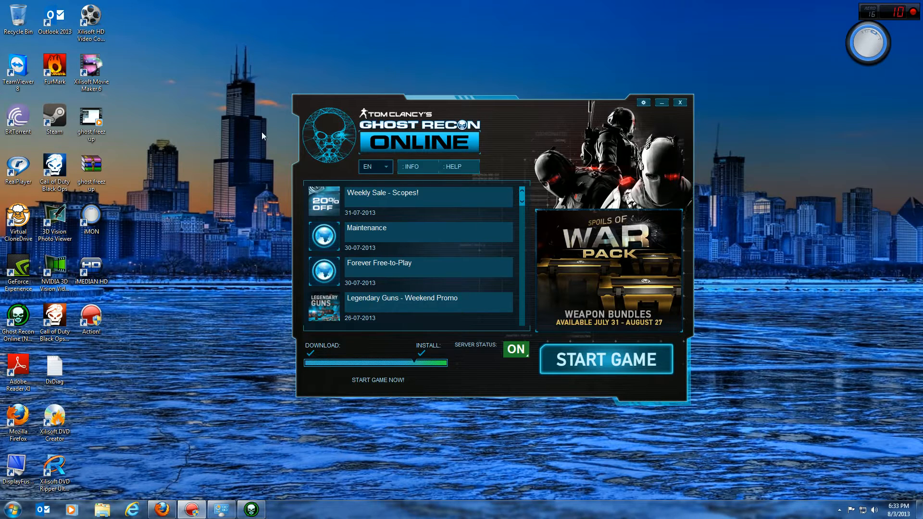
mouse_move(265, 137)
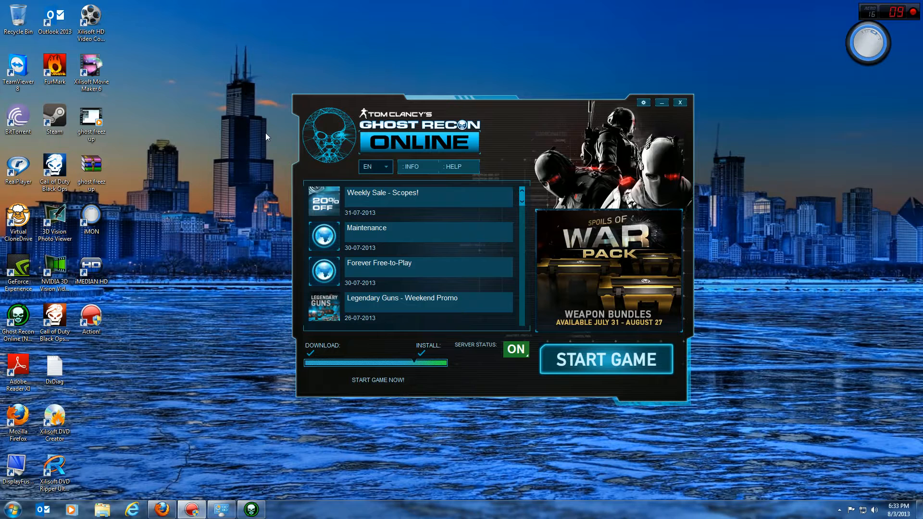
mouse_move(285, 130)
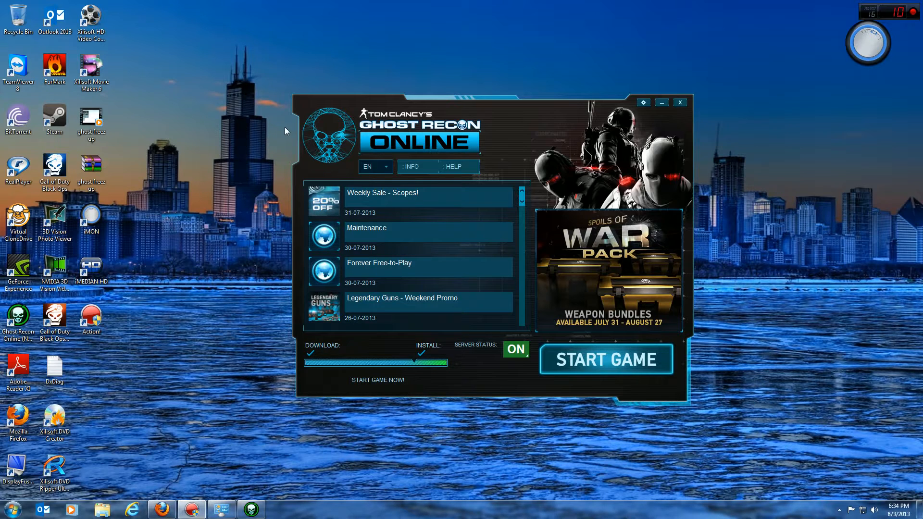
mouse_move(397, 127)
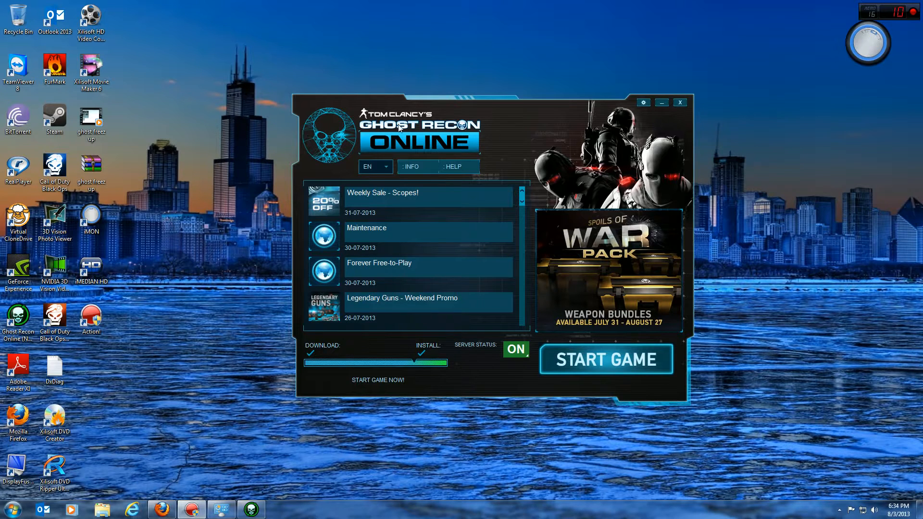
mouse_move(270, 135)
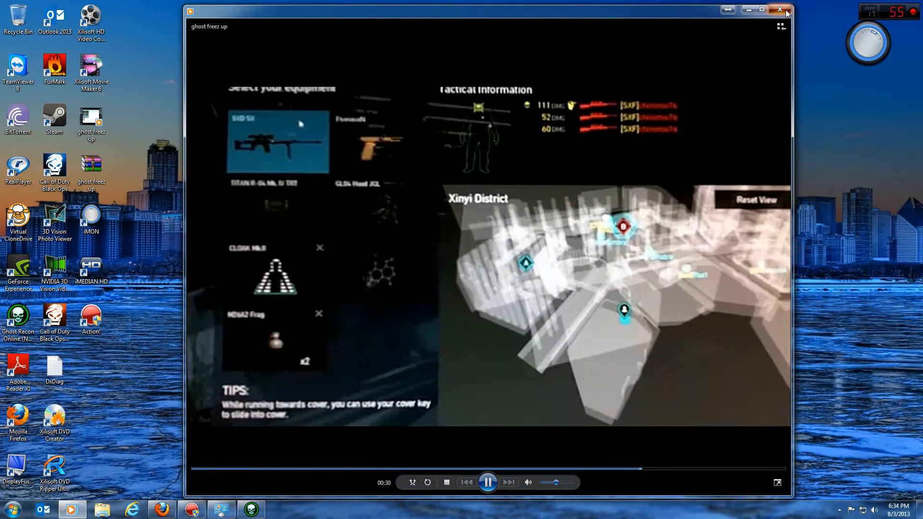
Close the Windows Media Player gameplay video, leaving the launcher open.
click(788, 9)
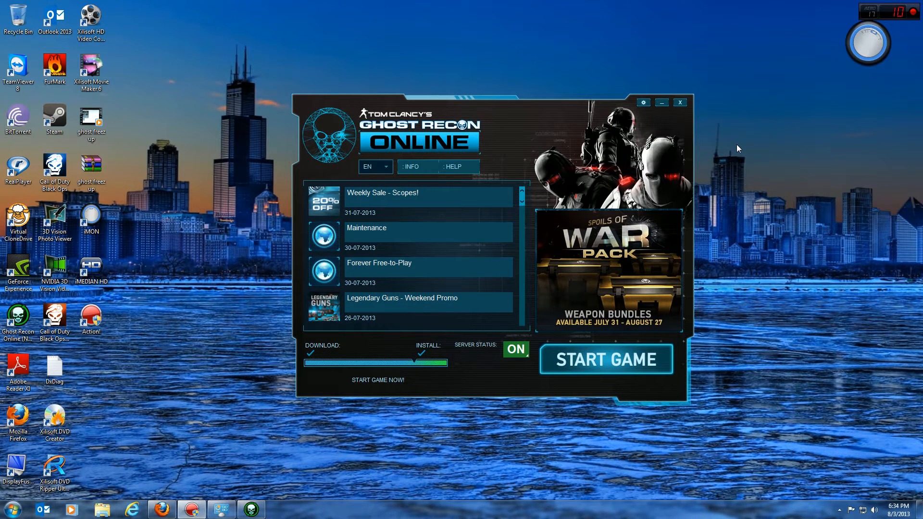
mouse_move(761, 327)
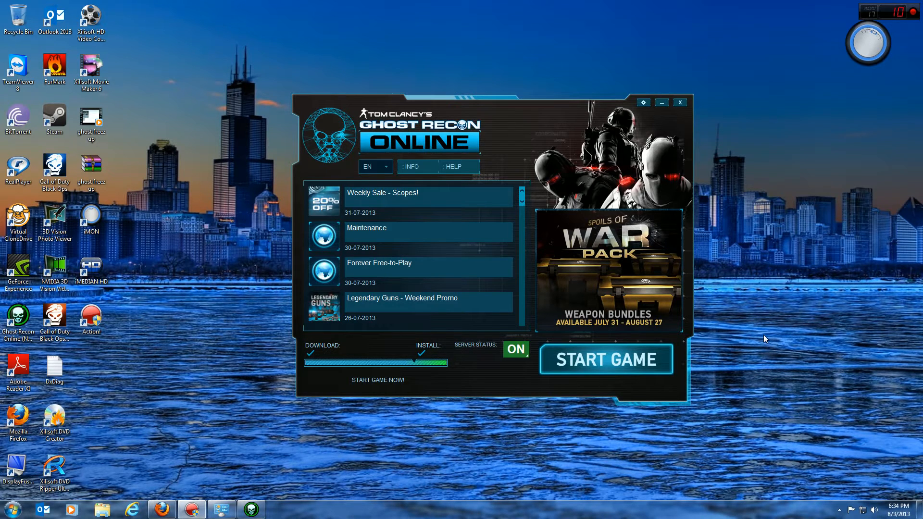
mouse_move(777, 286)
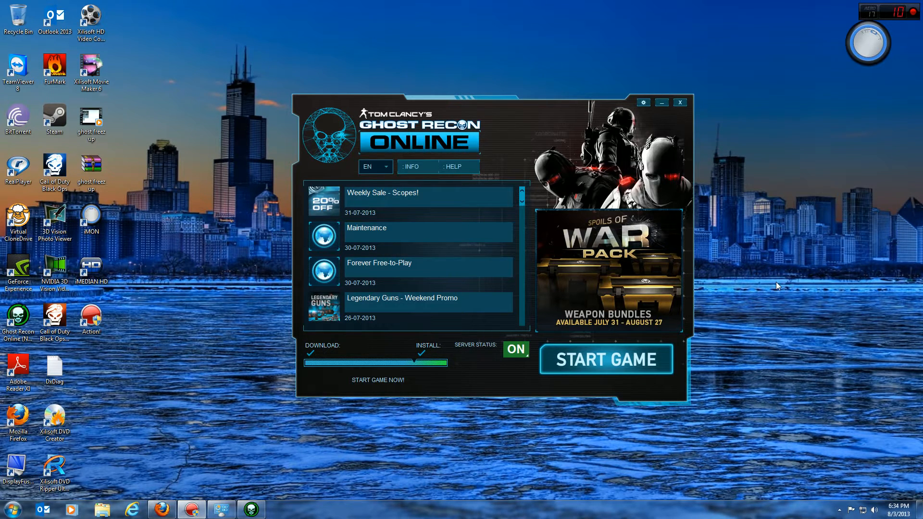
mouse_move(402, 432)
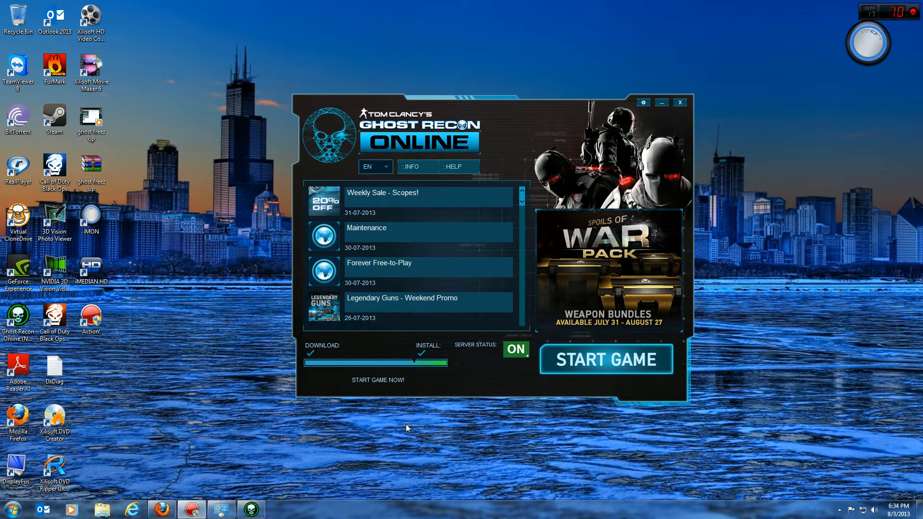
mouse_move(410, 424)
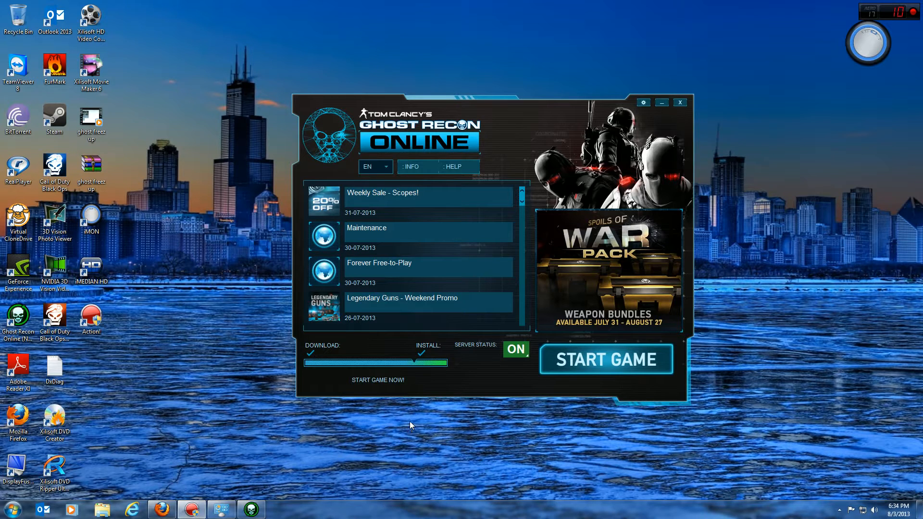
mouse_move(279, 426)
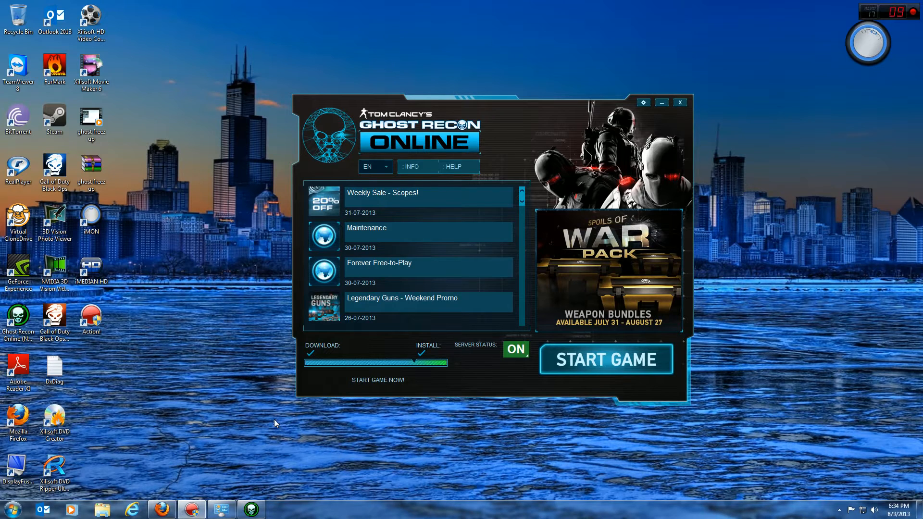
mouse_move(416, 199)
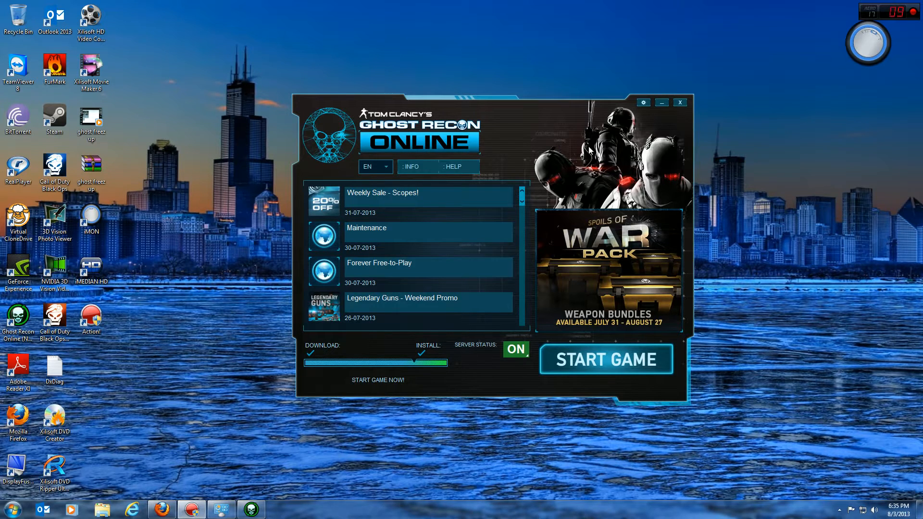
mouse_move(684, 170)
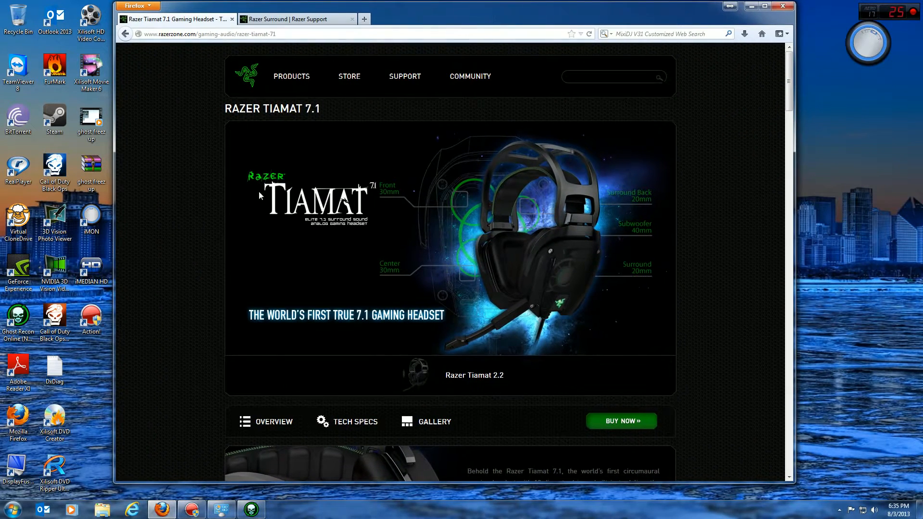
mouse_move(459, 230)
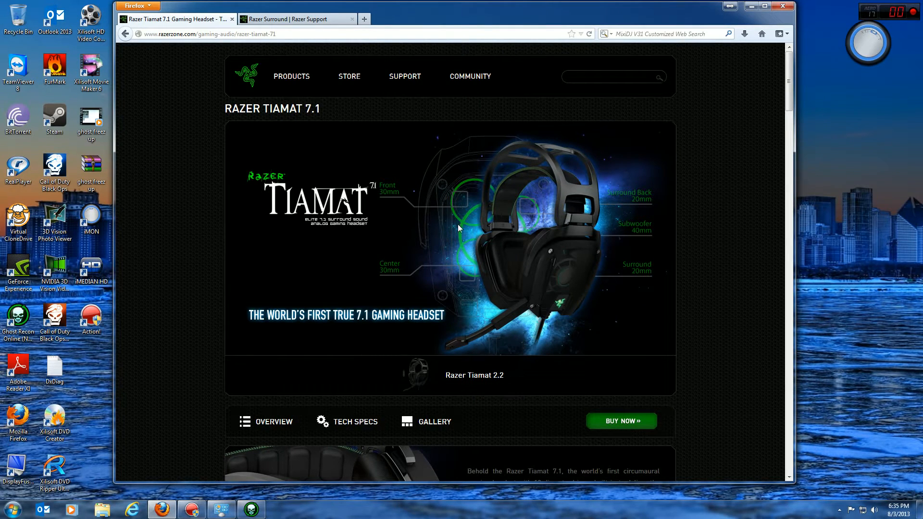
mouse_move(264, 168)
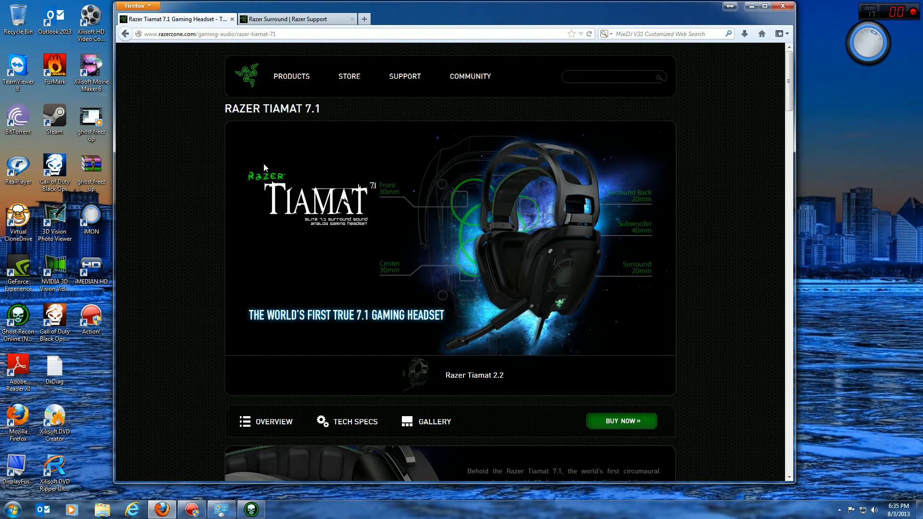
mouse_move(319, 177)
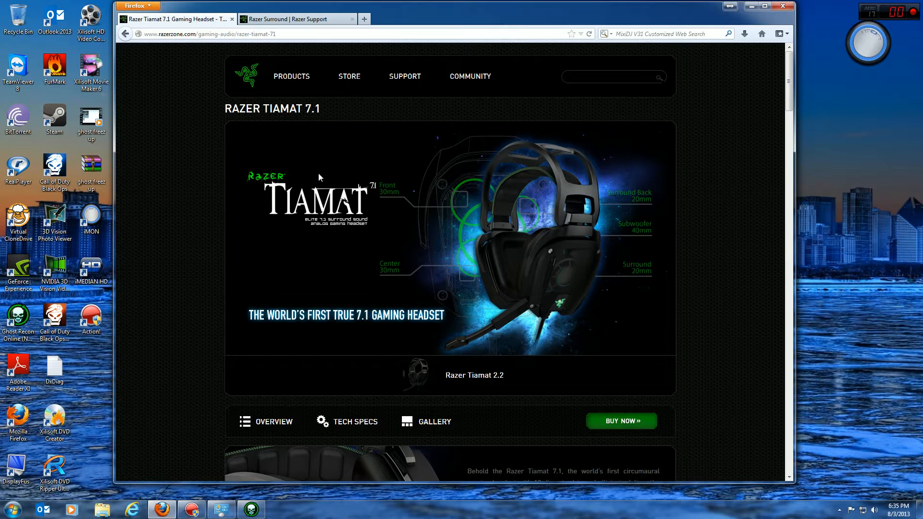
mouse_move(524, 240)
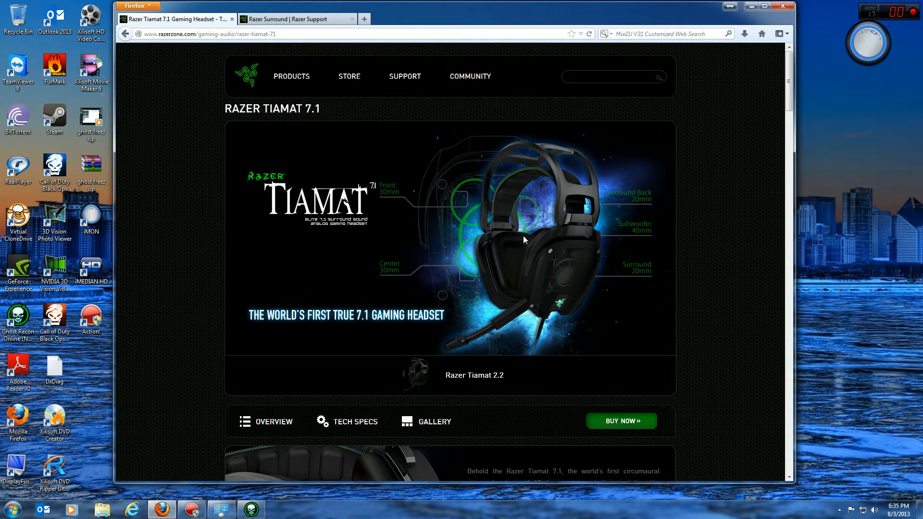
mouse_move(190, 119)
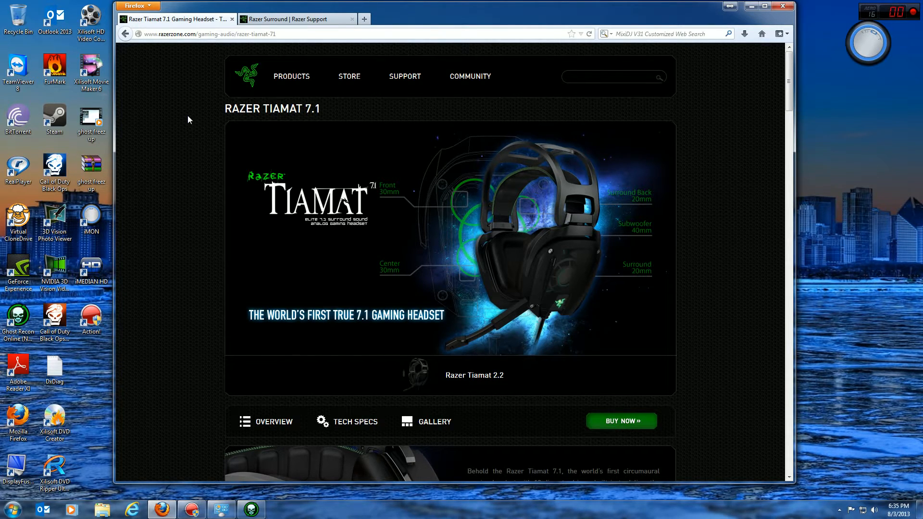
mouse_move(185, 72)
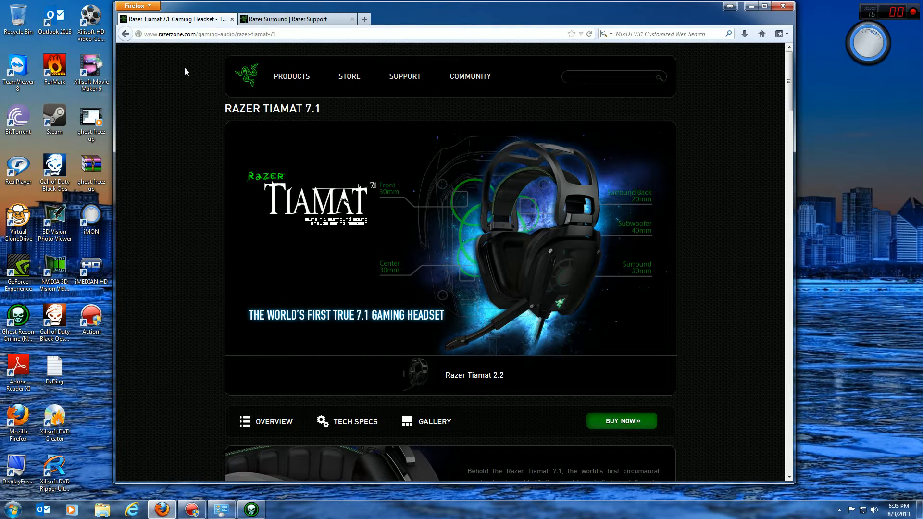
mouse_move(201, 52)
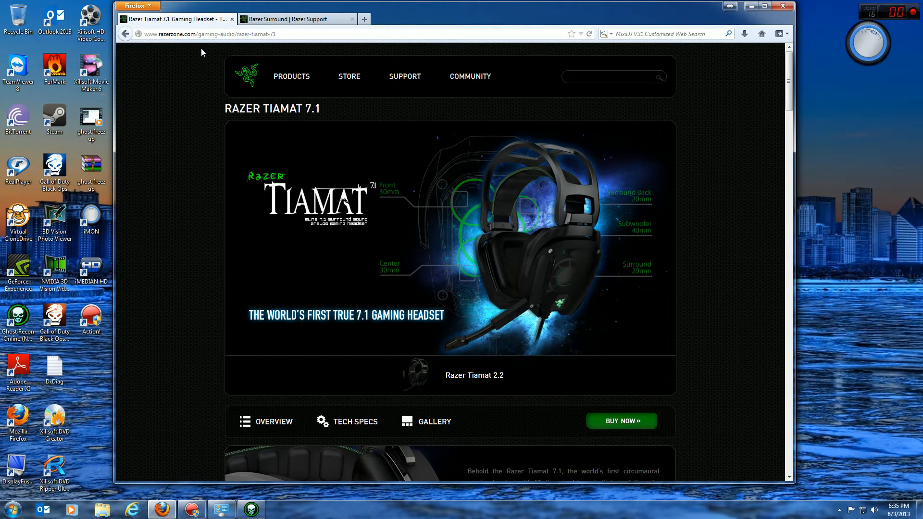
Switch Firefox to the 'Razer Surround | Razer Support' FAQ tab.
click(294, 18)
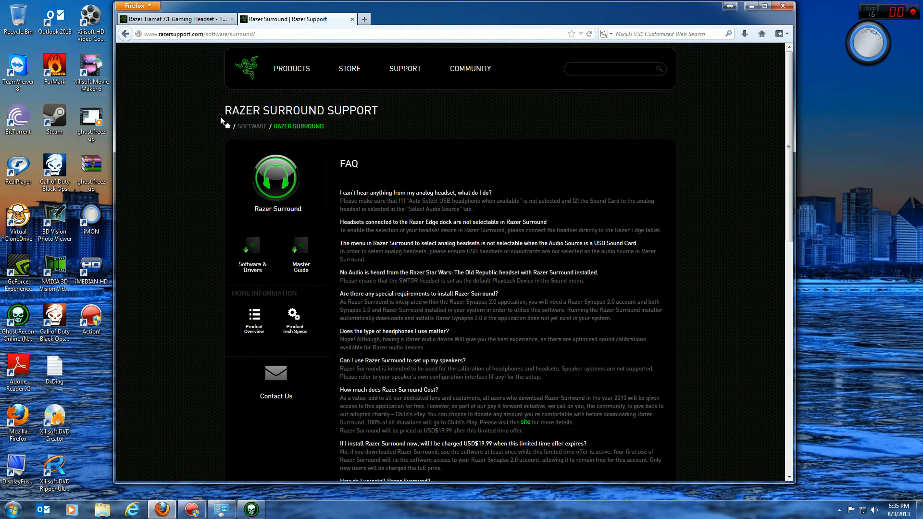
mouse_move(416, 118)
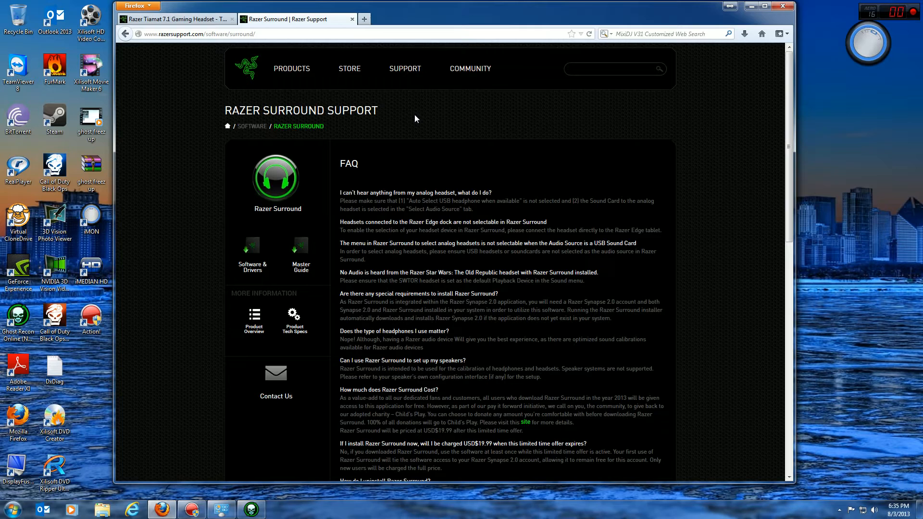
mouse_move(536, 107)
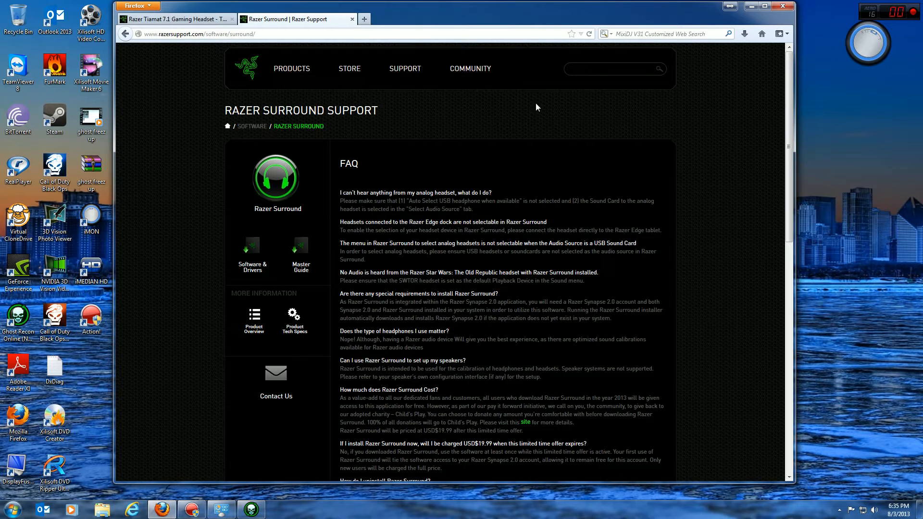
mouse_move(481, 11)
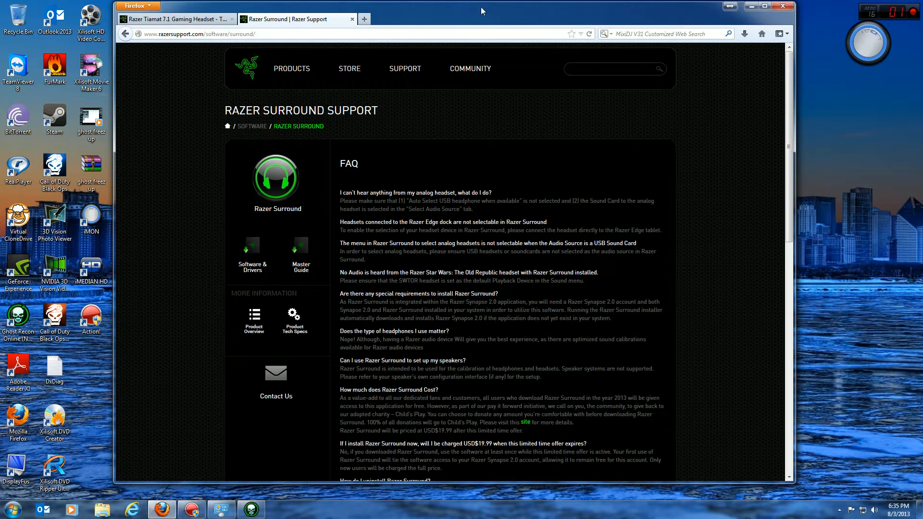
mouse_move(412, 15)
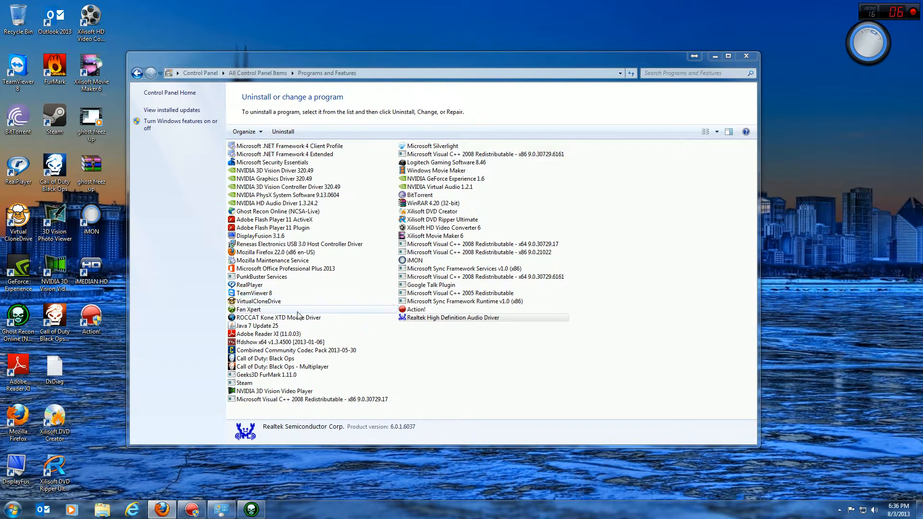
mouse_move(383, 347)
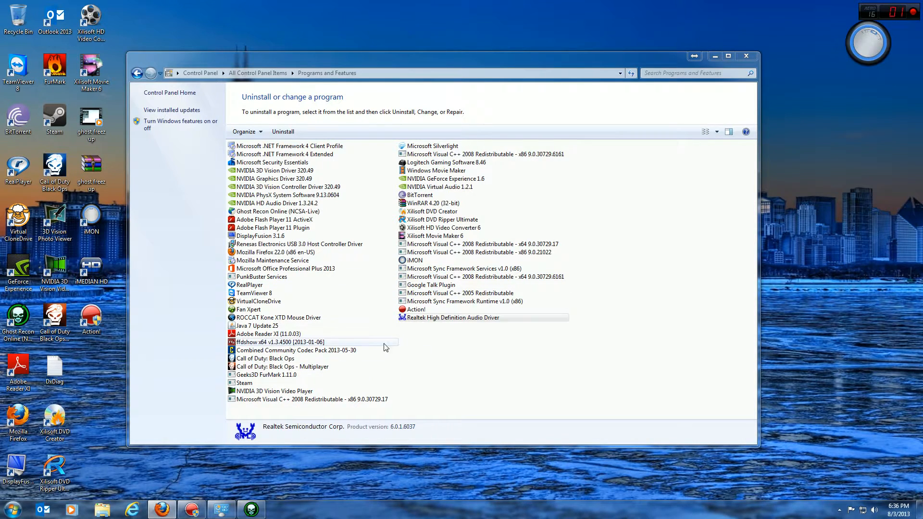
Select Realtek High Definition Audio Driver in the Programs and Features list.
click(453, 317)
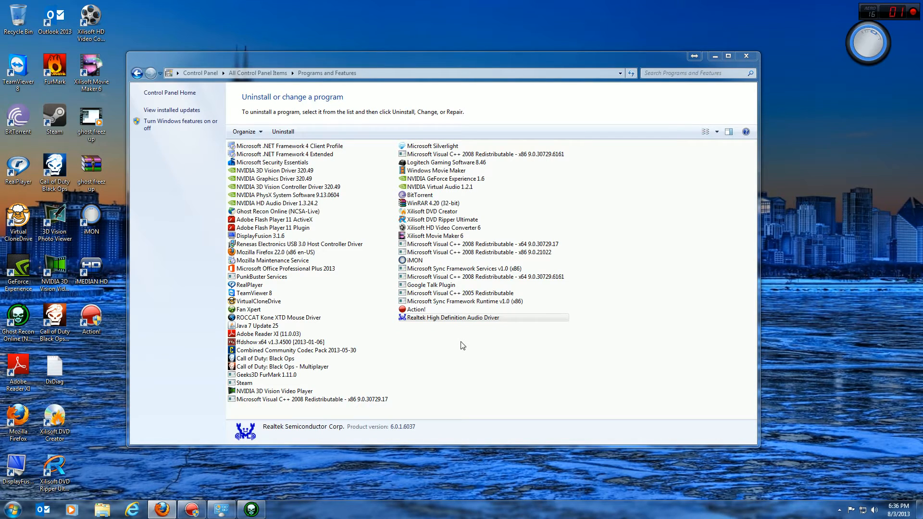
mouse_move(431, 337)
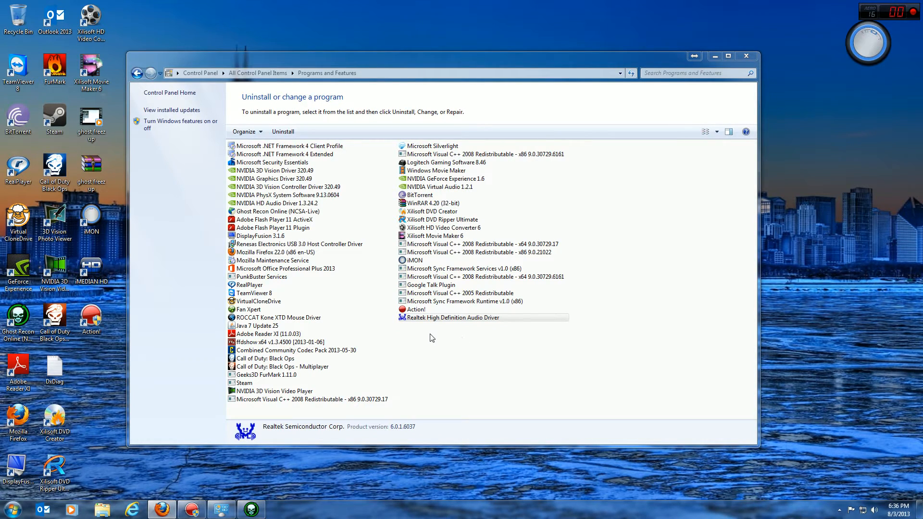
mouse_move(445, 333)
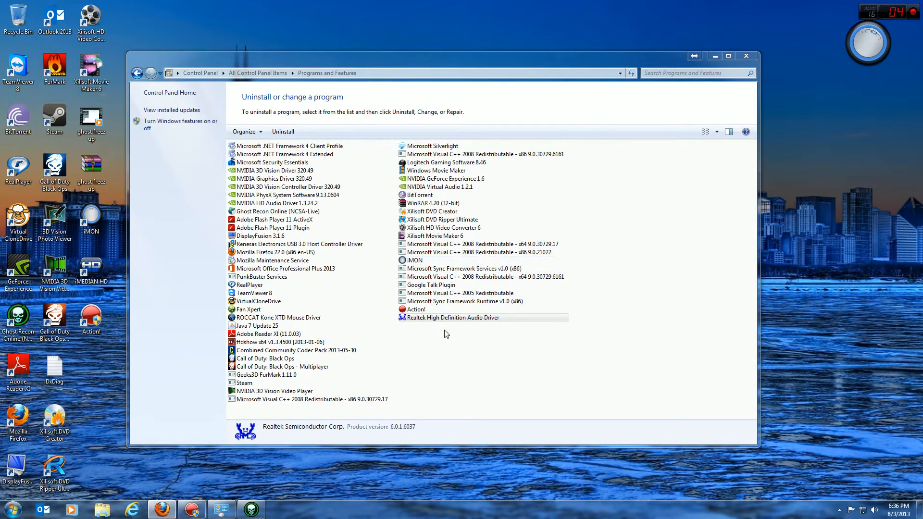
mouse_move(285, 187)
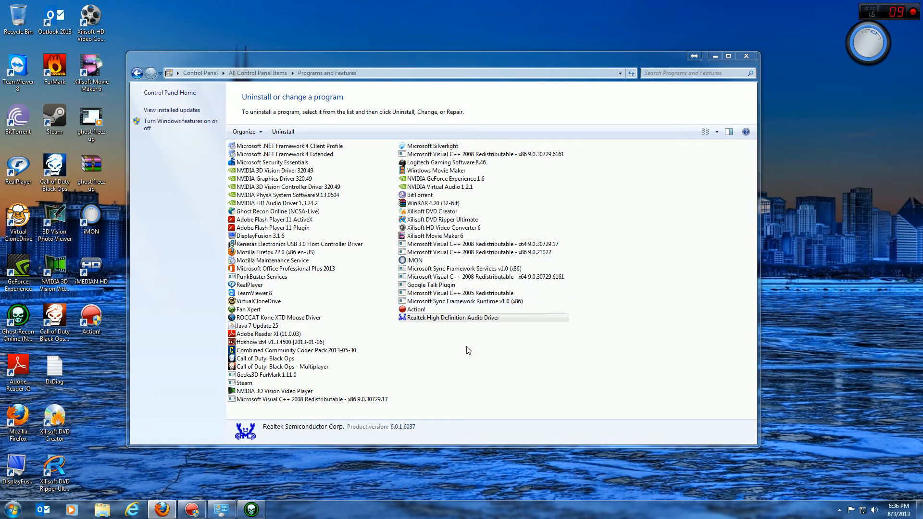
click(452, 317)
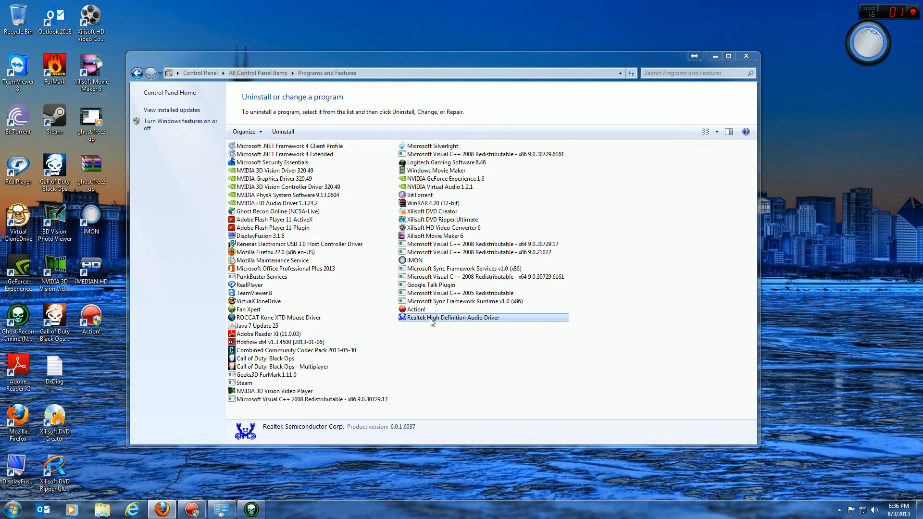
mouse_move(411, 322)
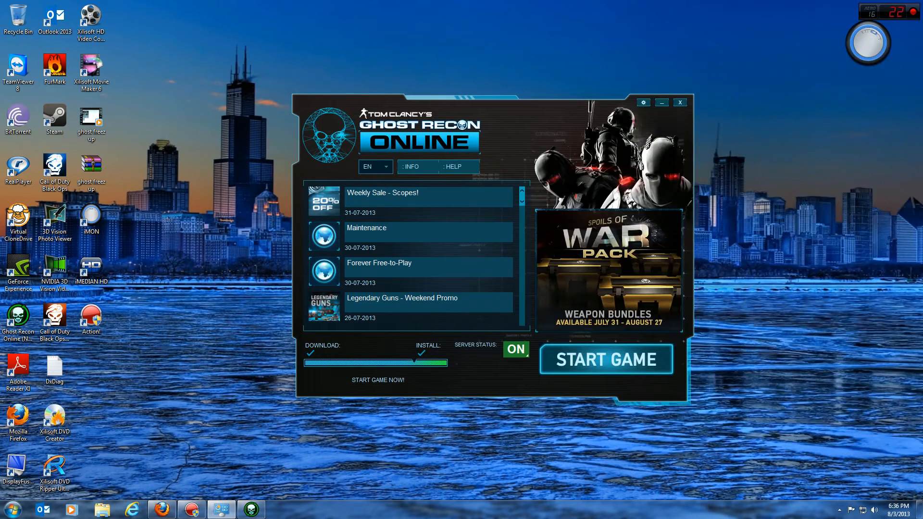
mouse_move(734, 193)
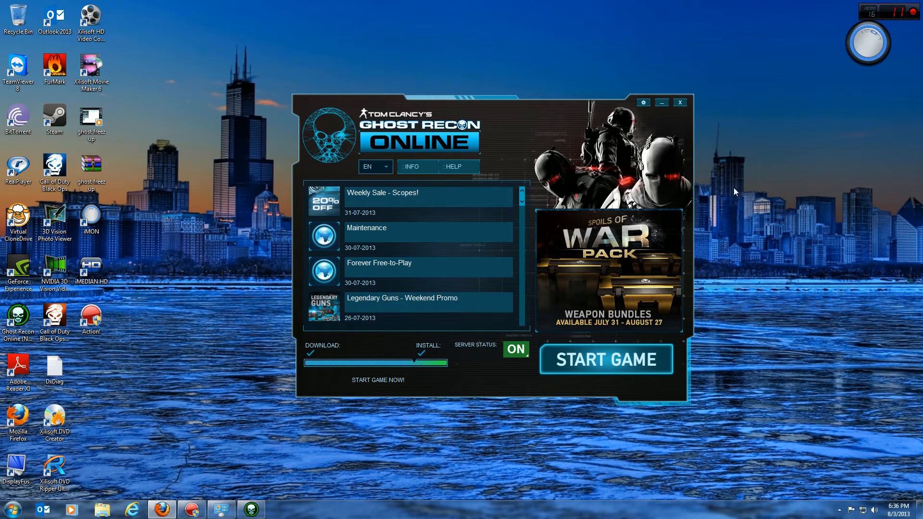
mouse_move(535, 244)
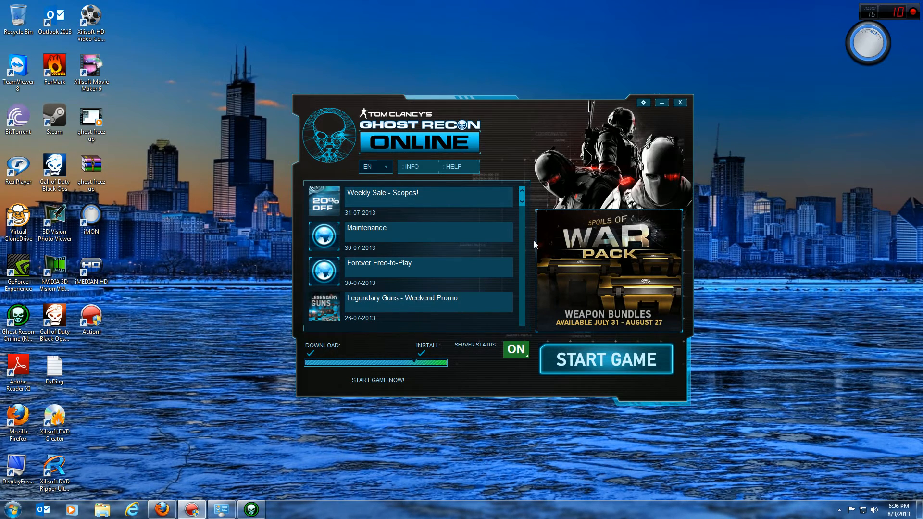
mouse_move(810, 167)
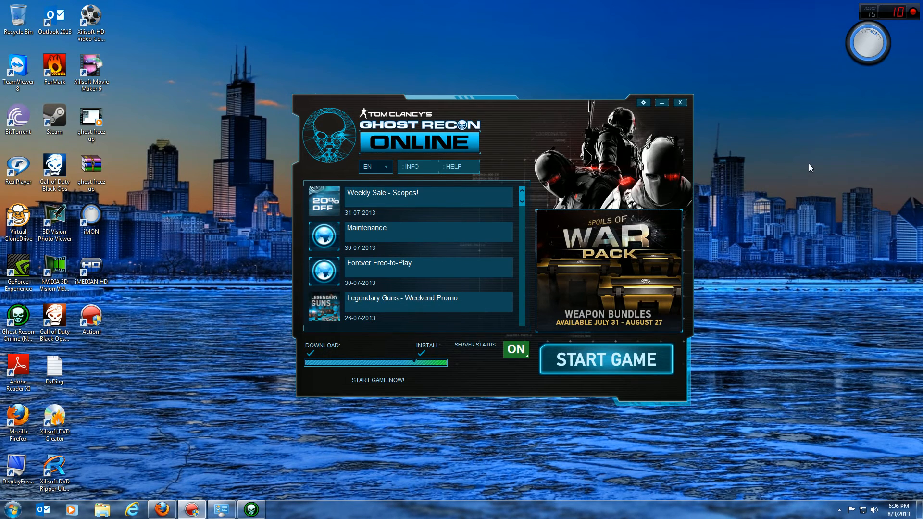
mouse_move(839, 164)
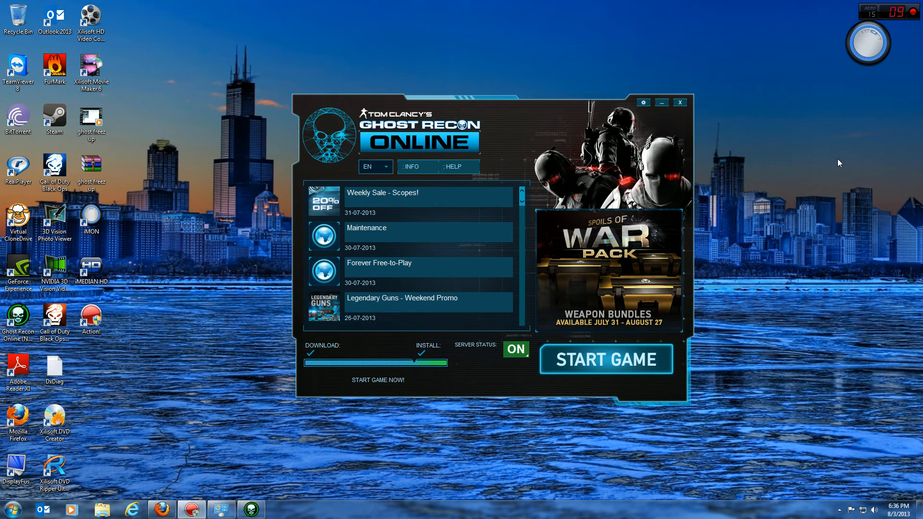